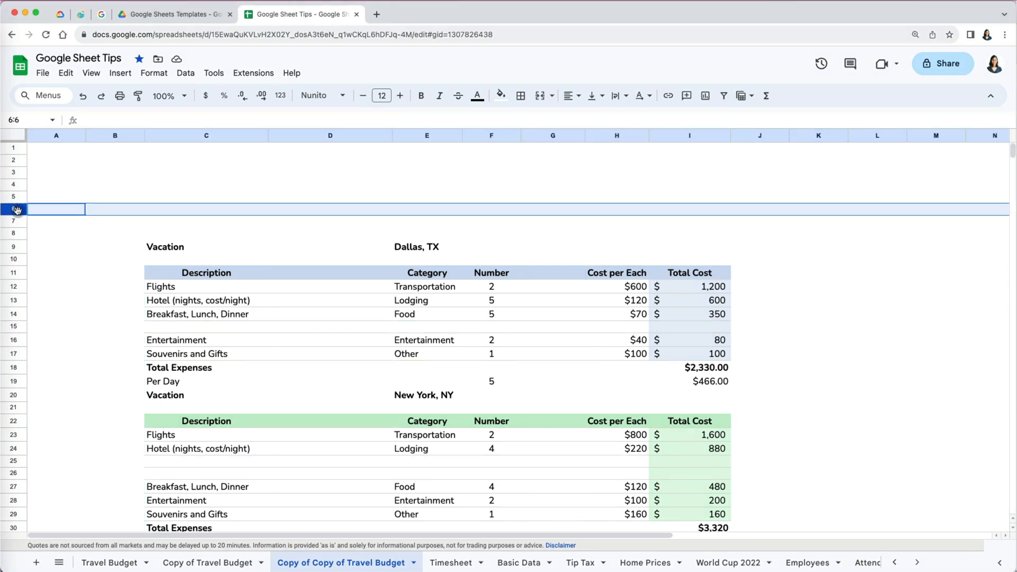
Delete the empty rows above the Dallas vacation table so it starts near the top
right_click(14, 209)
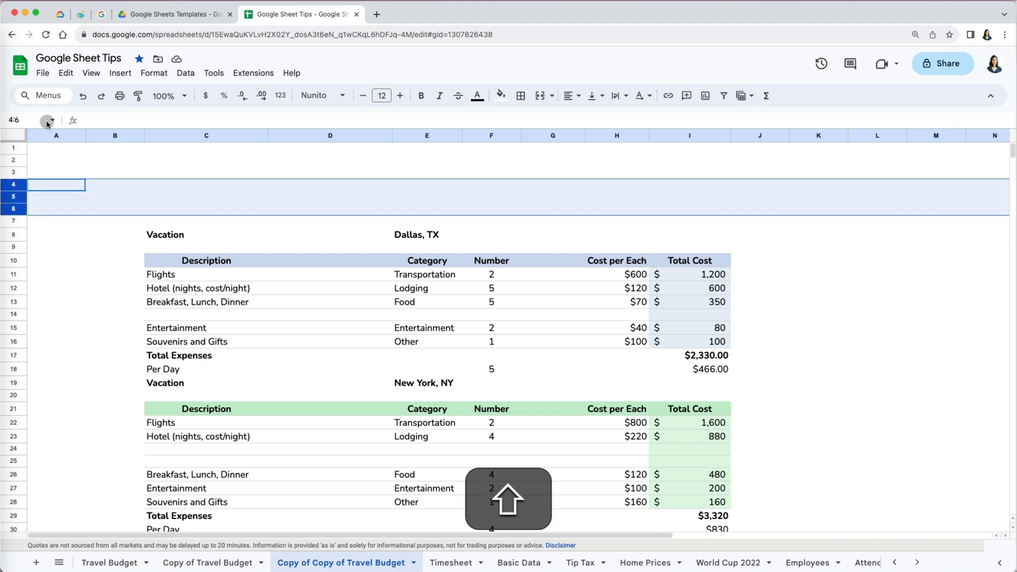
left_click(73, 73)
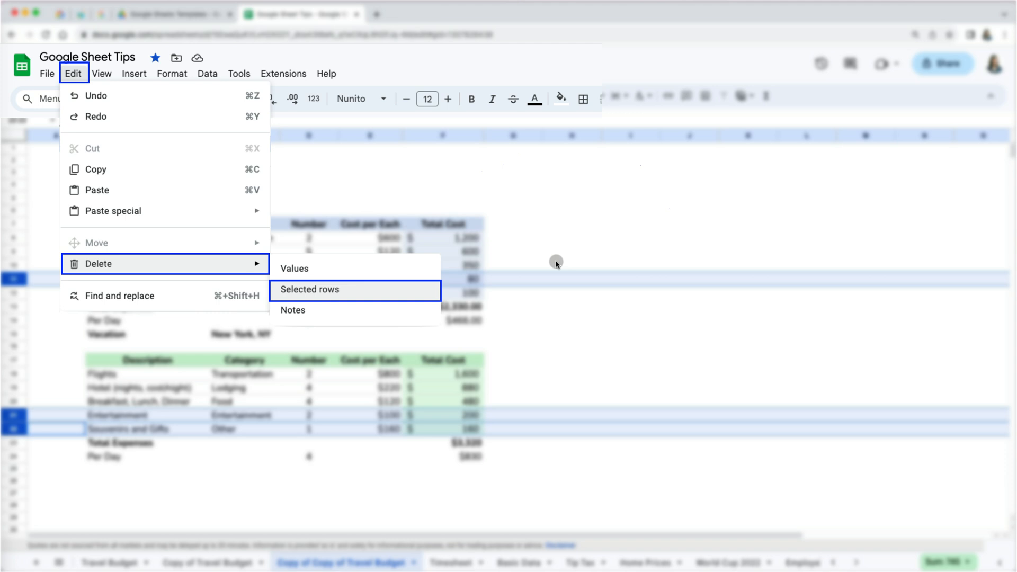
left_click(309, 290)
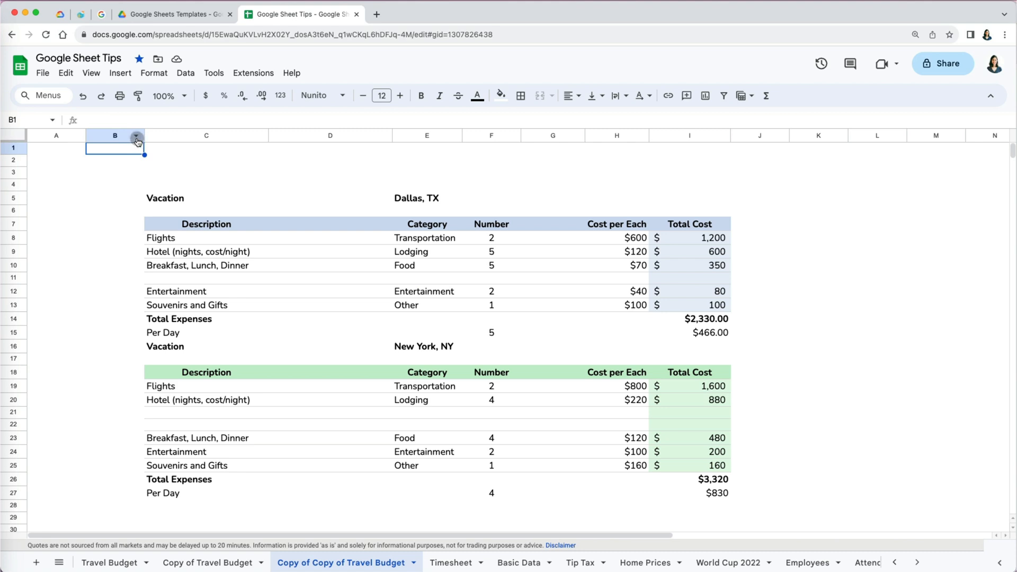
Delete empty column B, then the empty columns C and F inside the tables
left_click(135, 135)
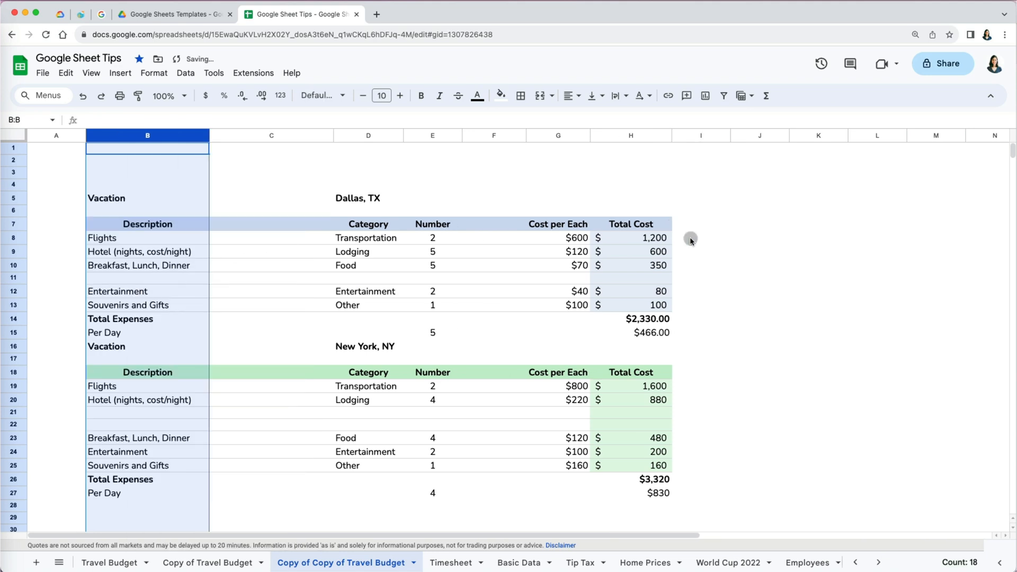
left_click(759, 224)
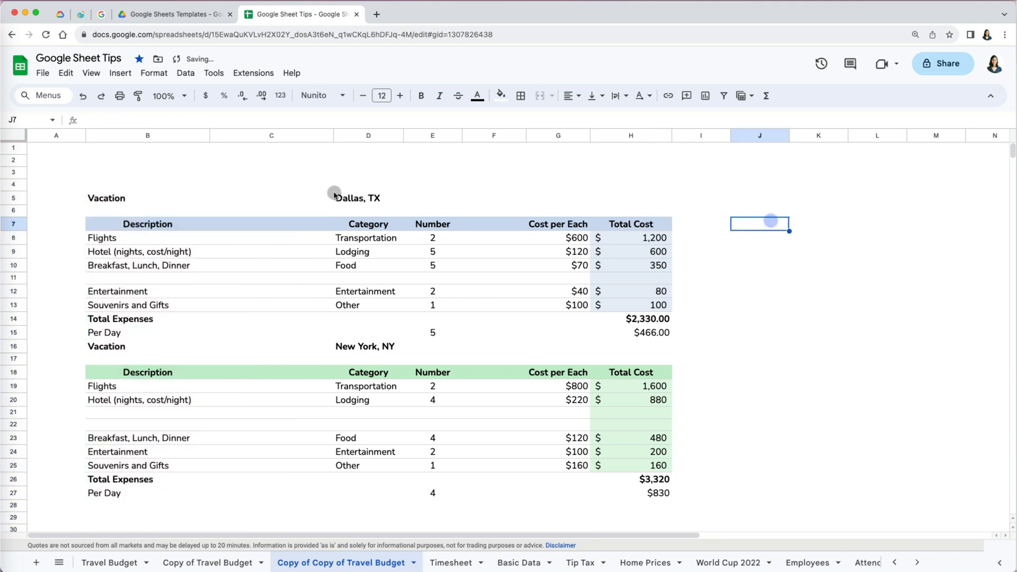
left_click(270, 136)
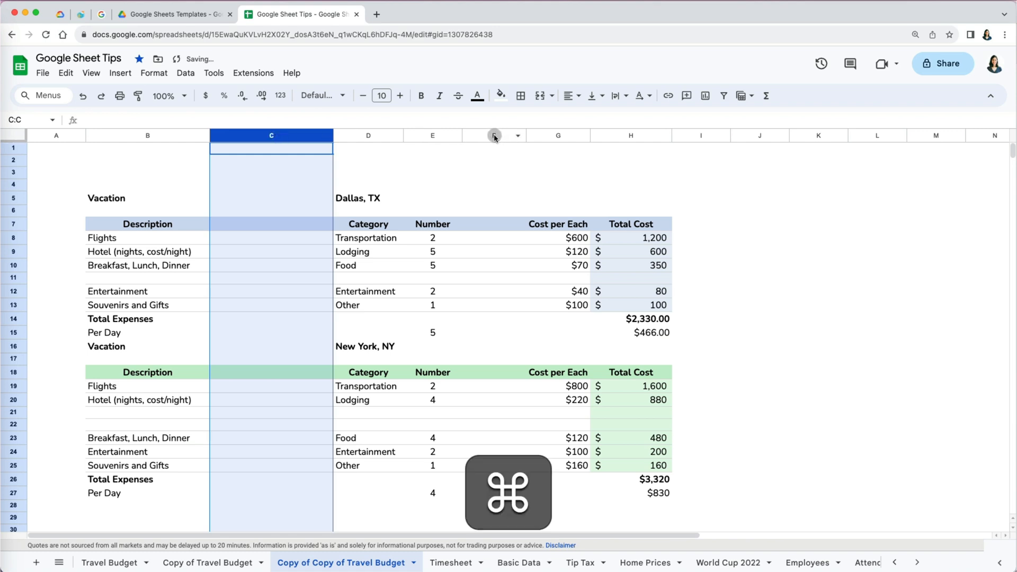
left_click(494, 135)
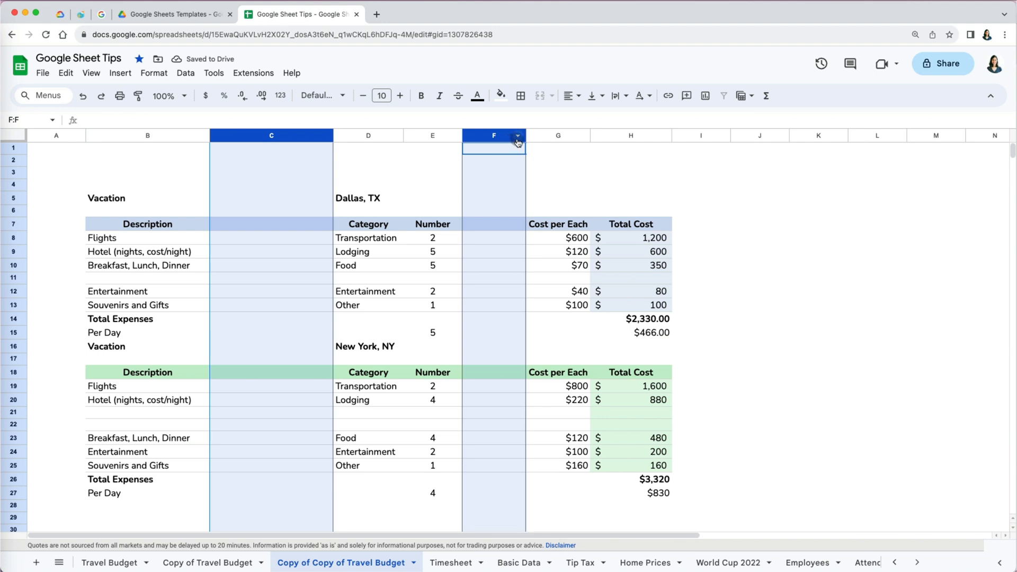
left_click(518, 136)
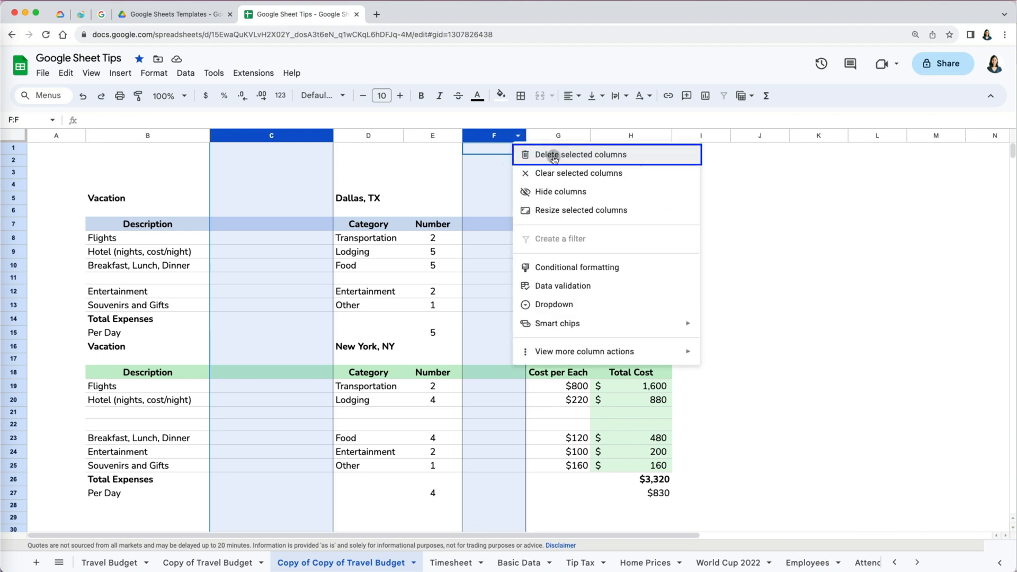
left_click(579, 155)
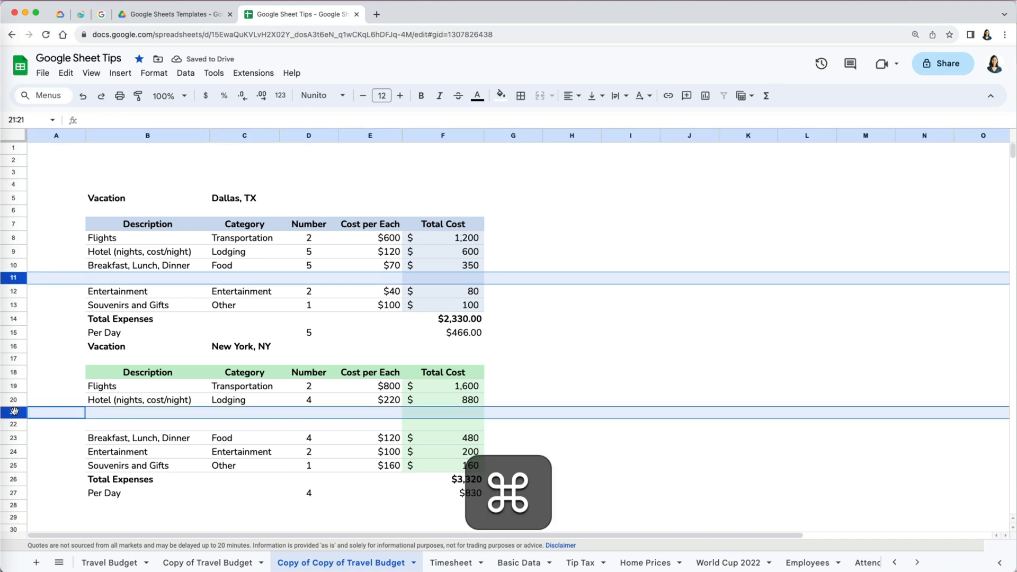
Delete blank rows 11, 21 and 22 inside the tables and the extra empty top rows
left_click(57, 425)
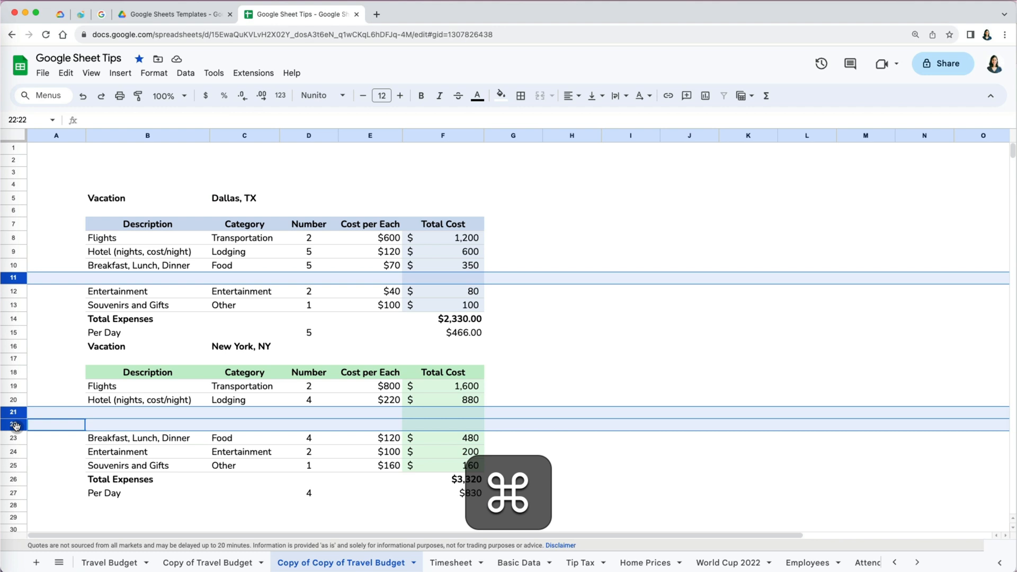
right_click(13, 425)
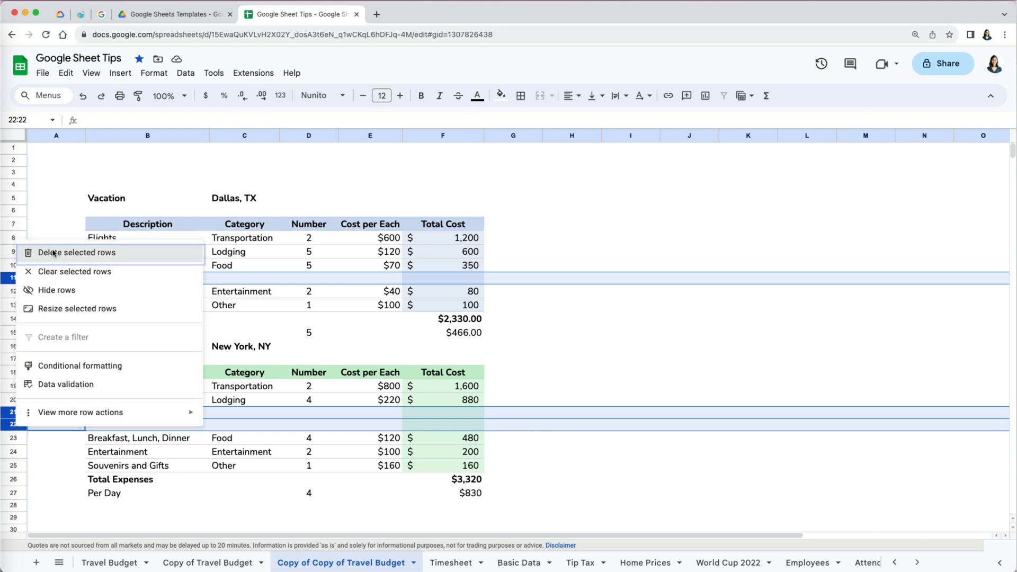
left_click(76, 253)
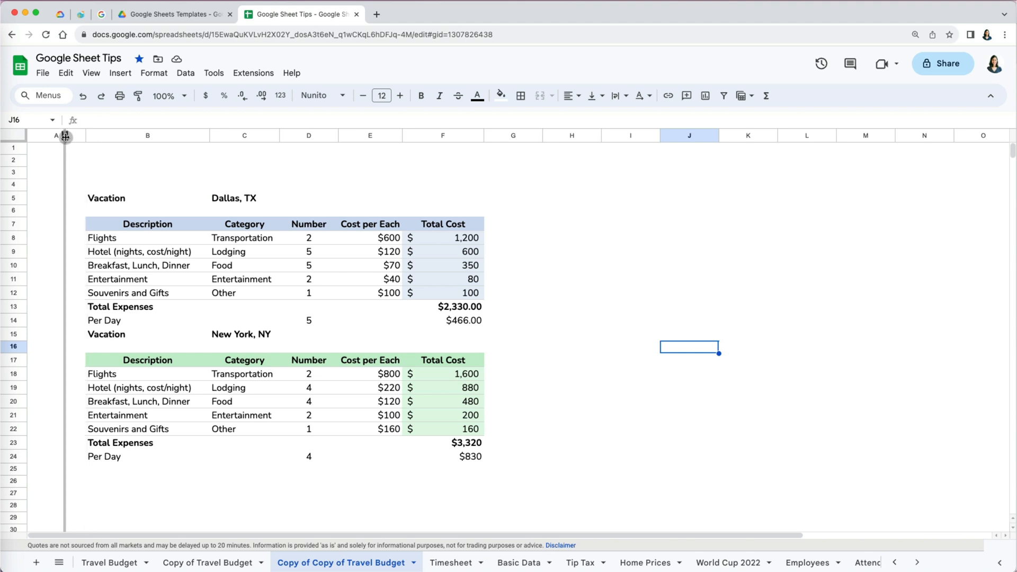
right_click(14, 172)
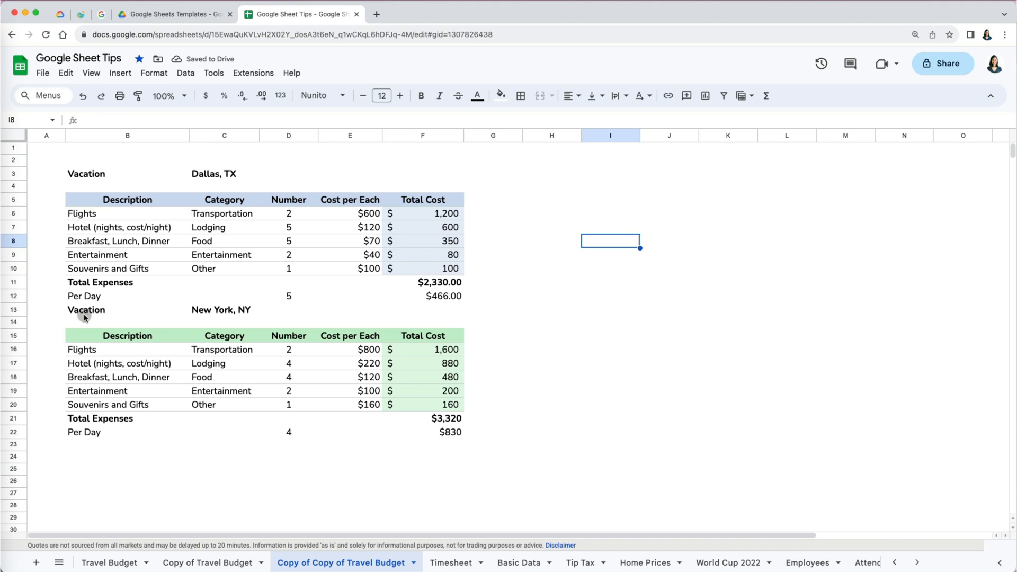
Insert blank rows above the New York Vacation title row, undoing one insertion
left_click(13, 309)
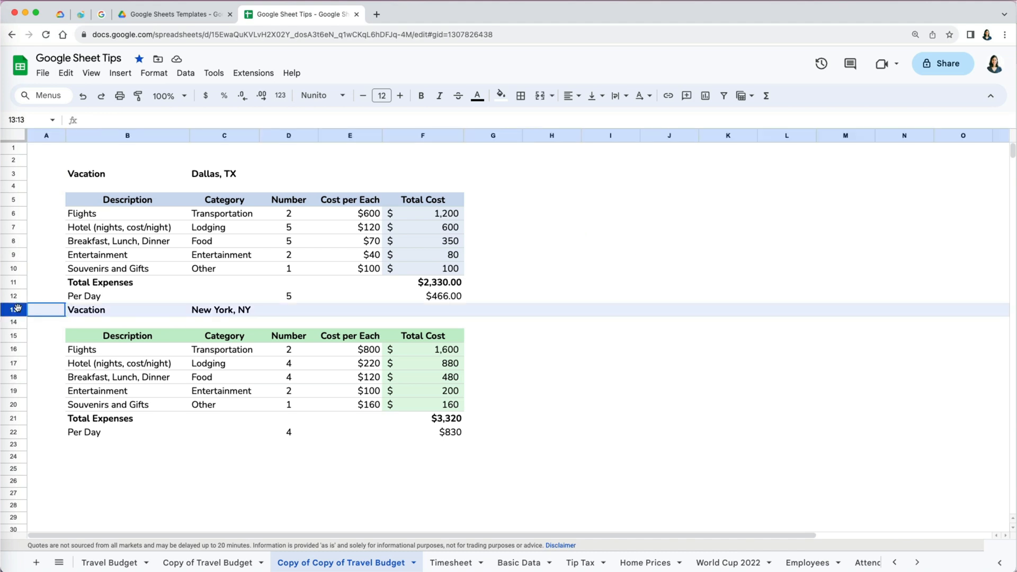
right_click(15, 310)
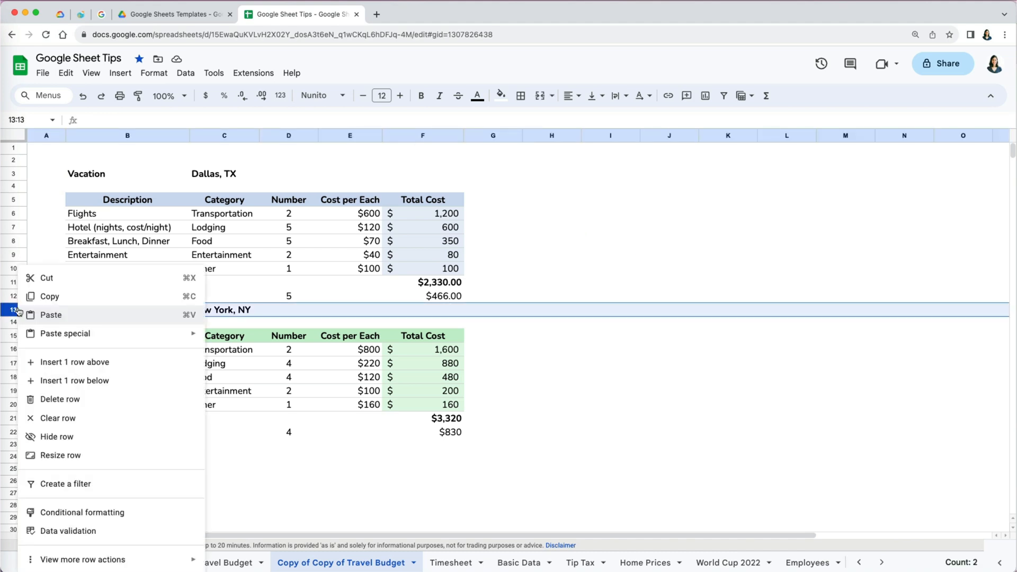
mouse_move(41, 351)
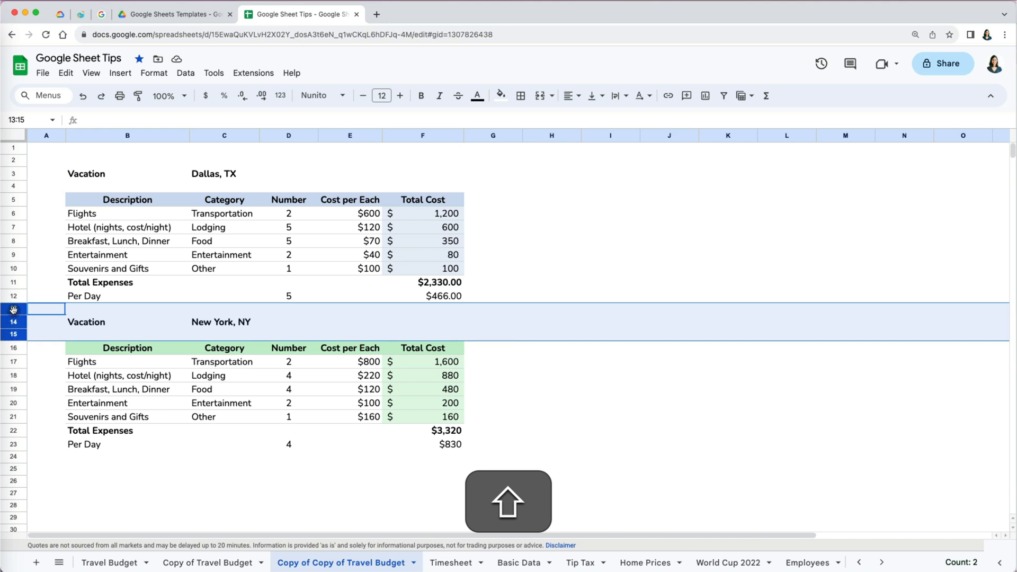
right_click(13, 309)
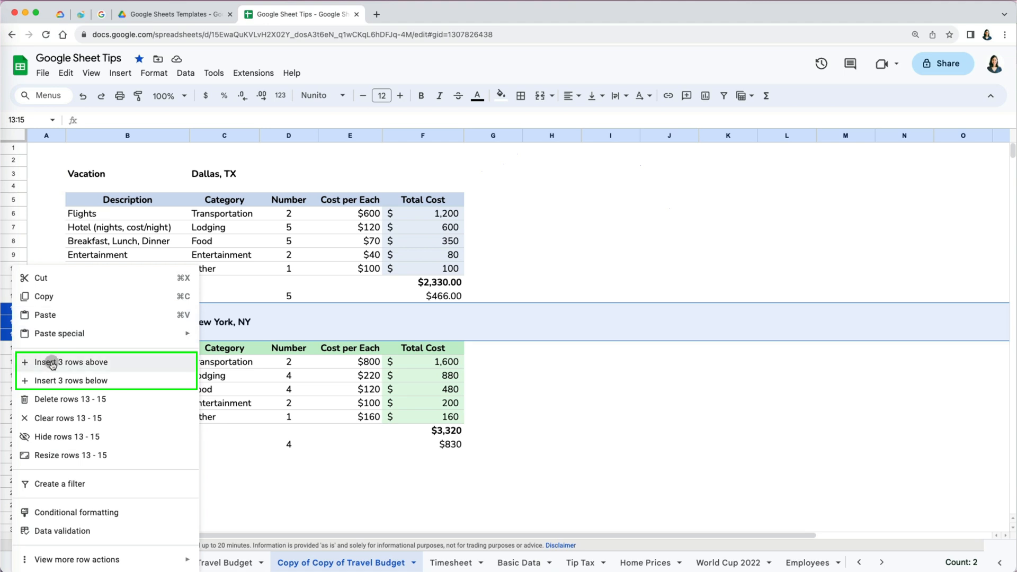
mouse_move(55, 380)
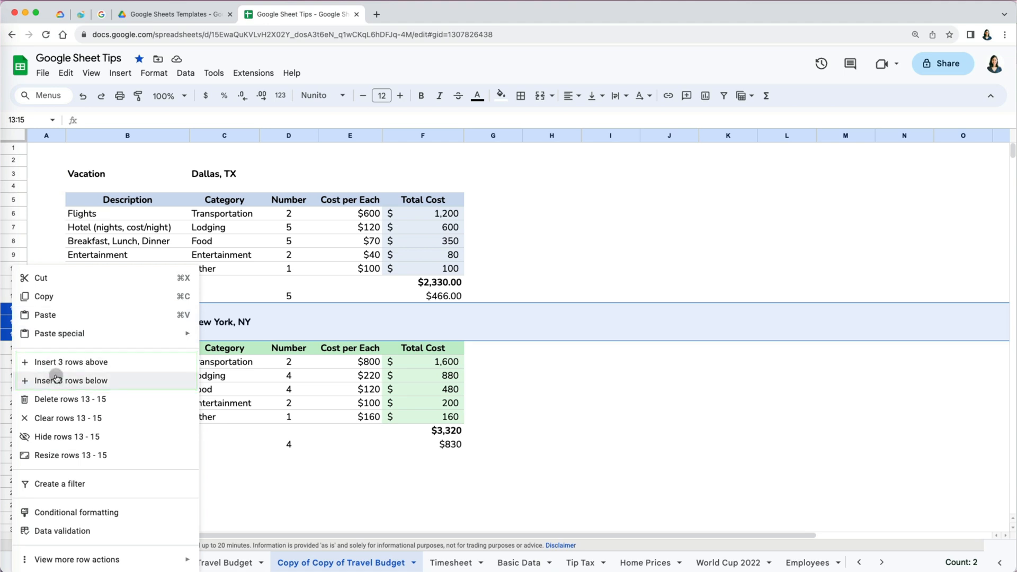
key("cmd+z")
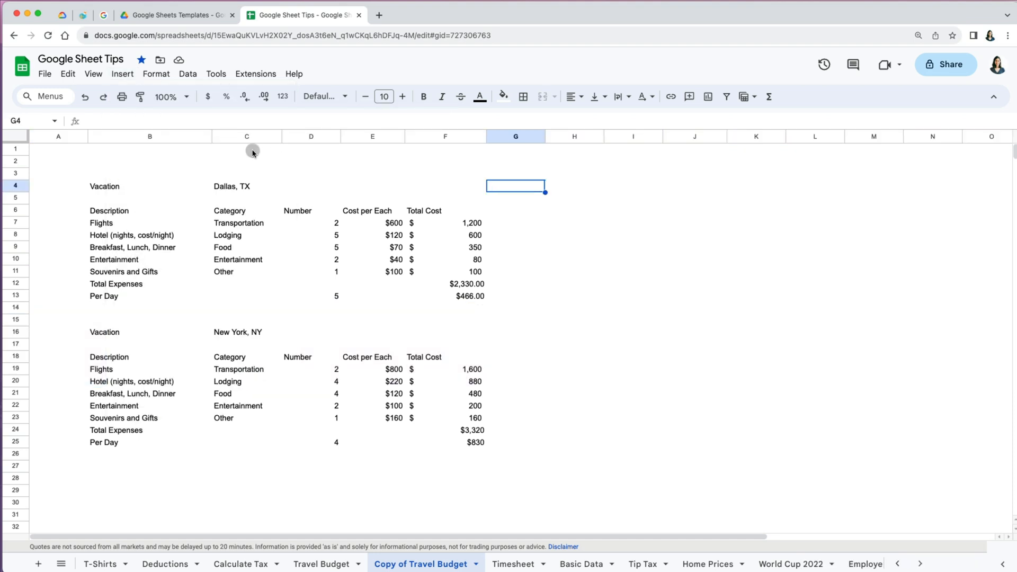
Select column E on the unformatted Copy of Travel Budget sheet for inserting columns
left_click(372, 137)
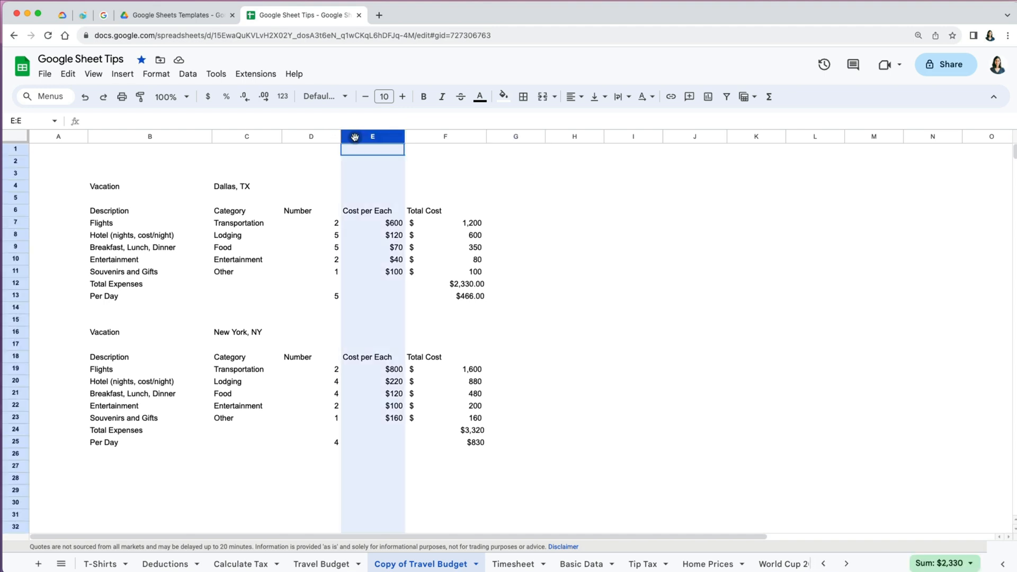
left_click(122, 73)
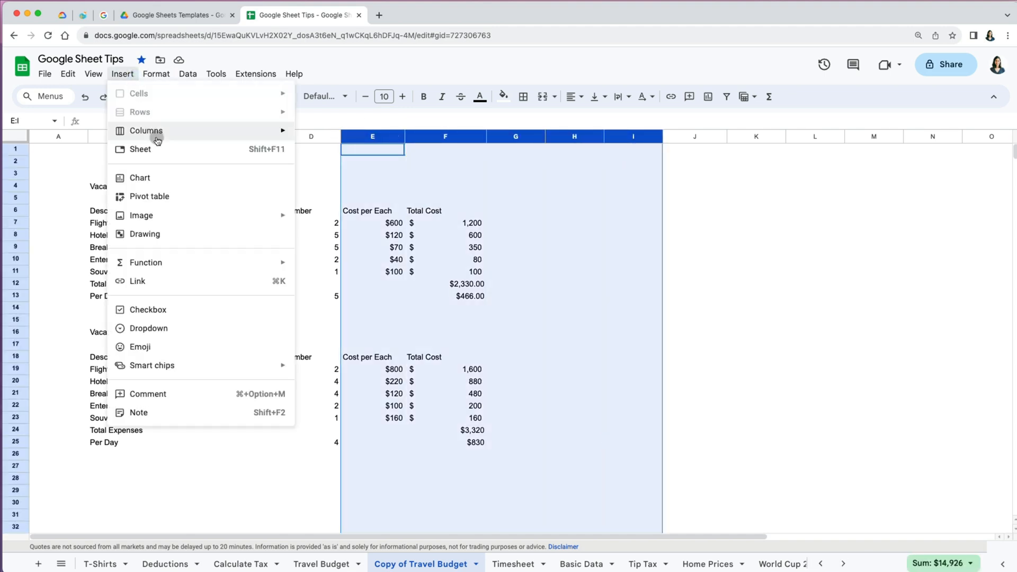
mouse_move(147, 130)
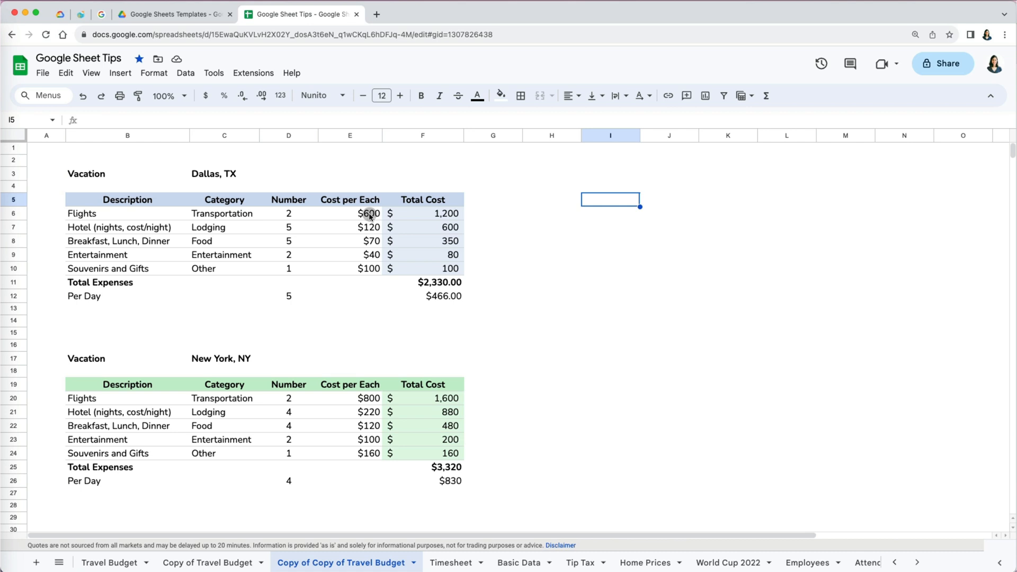
Insert cells at E5:E12 shifting the Dallas Cost per Each column one column right
left_click(120, 73)
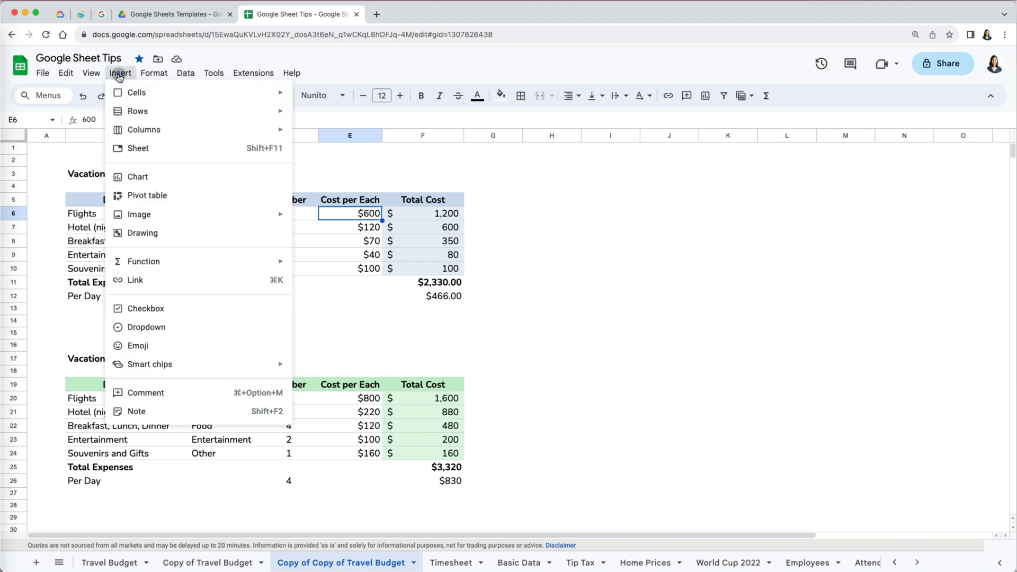
mouse_move(137, 92)
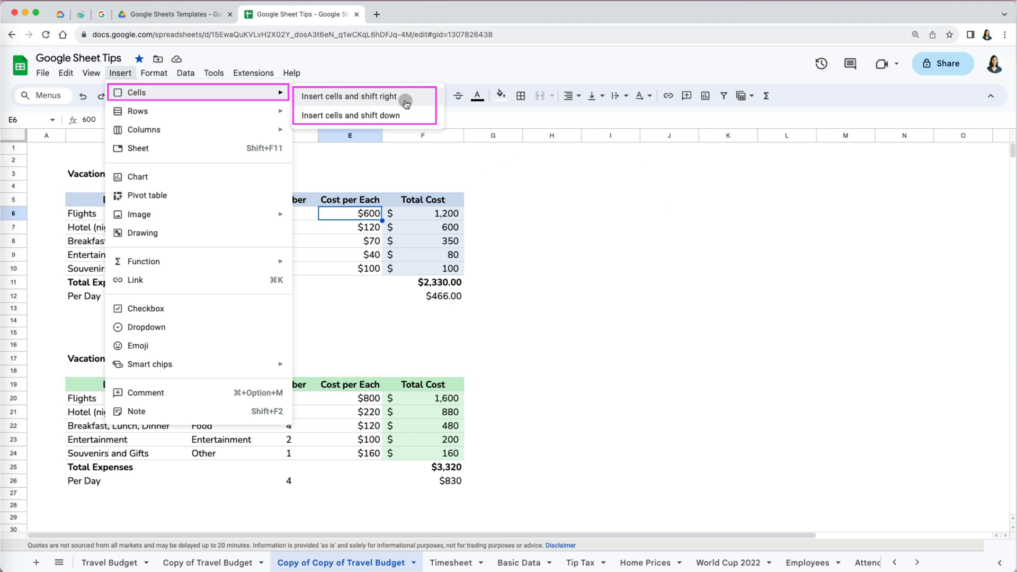
left_click(349, 96)
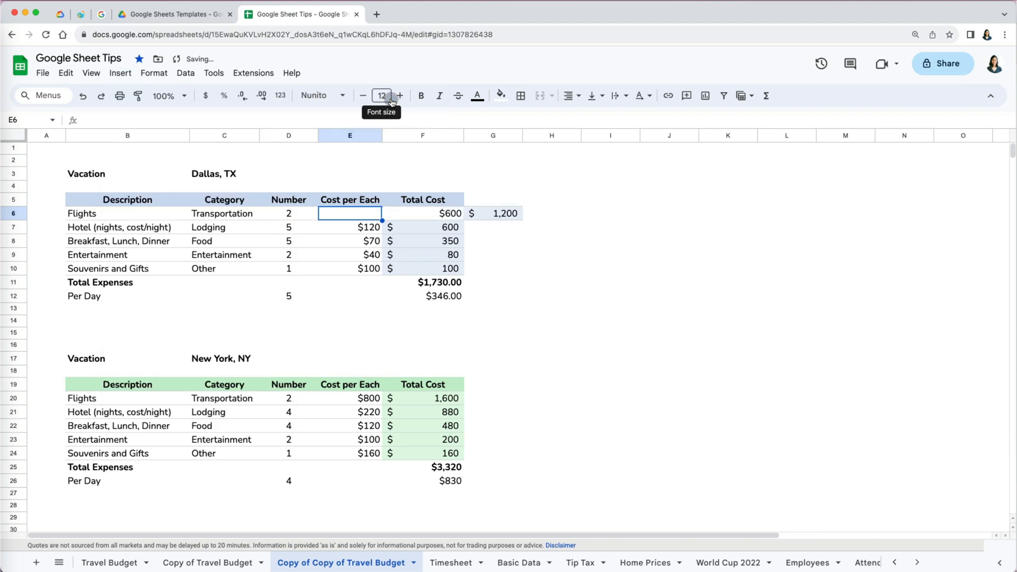
left_click_drag(350, 199, 362, 296)
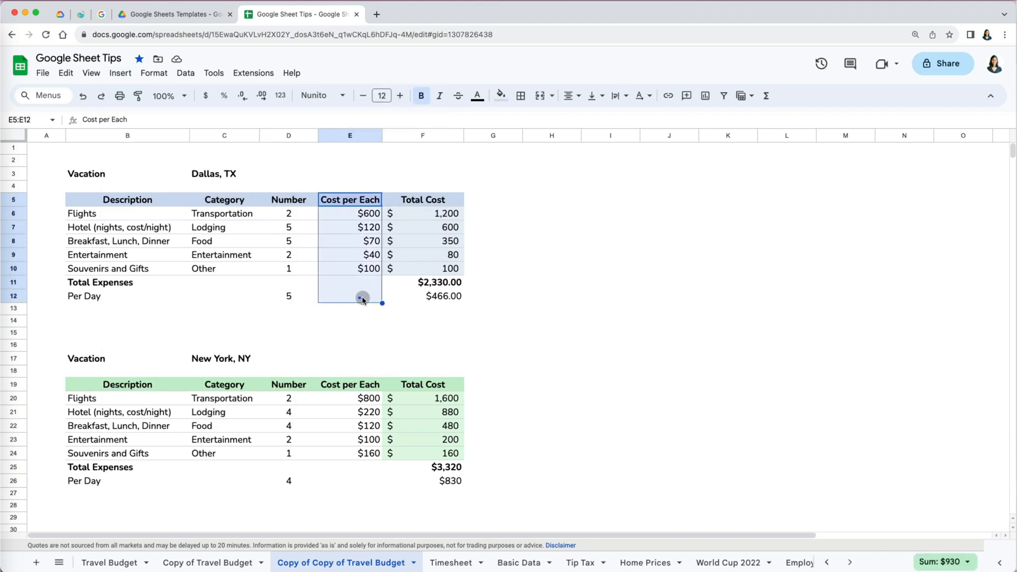
left_click(120, 73)
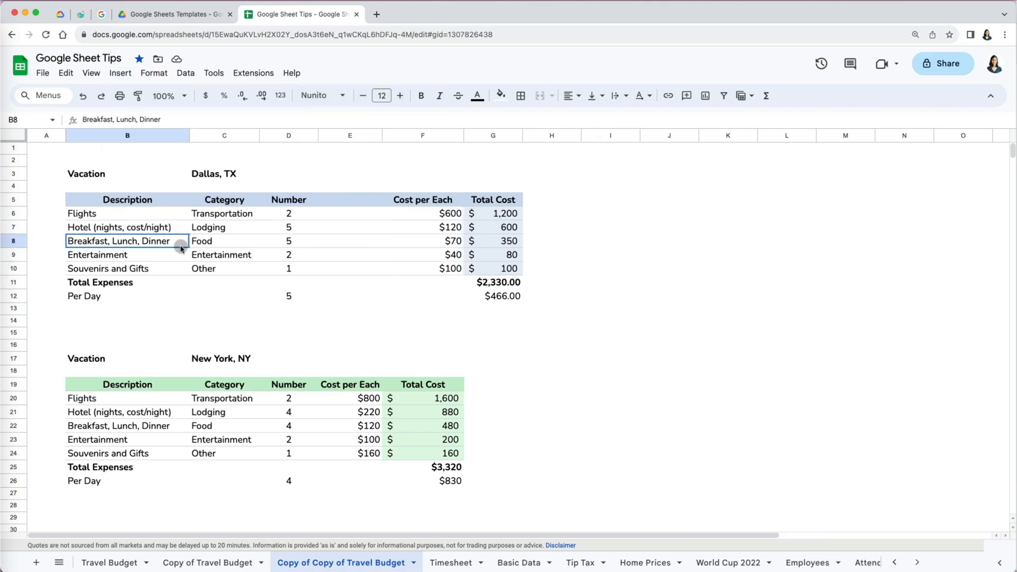
Insert cells at B8:G8 shifting the Breakfast, Lunch, Dinner row down
left_click(119, 73)
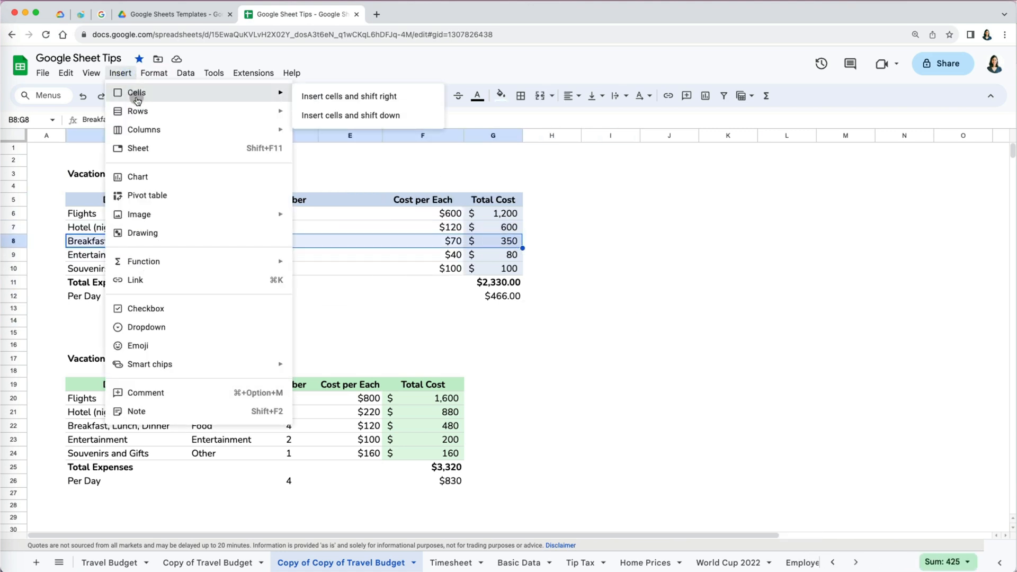
mouse_move(351, 114)
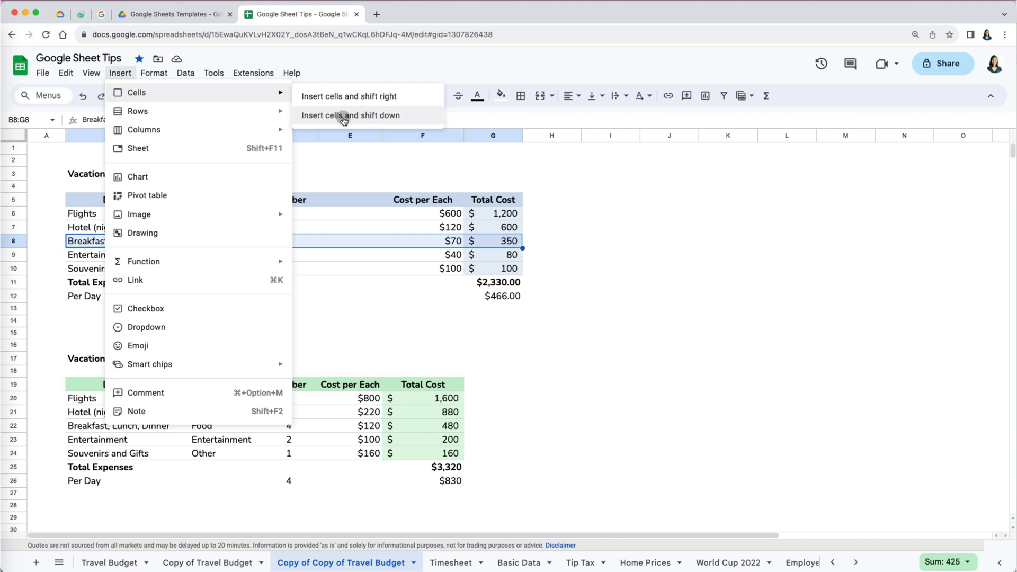
left_click(351, 114)
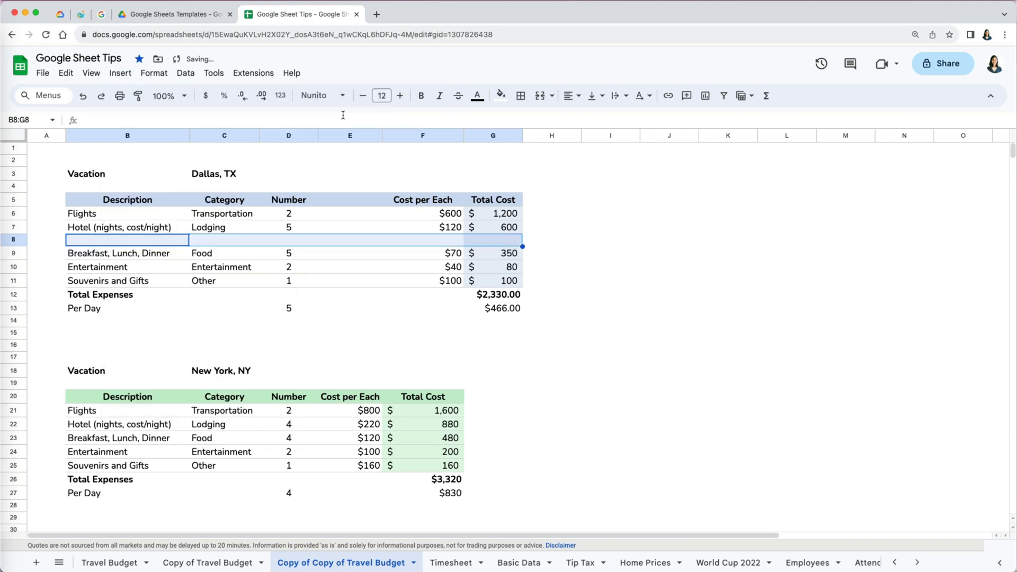